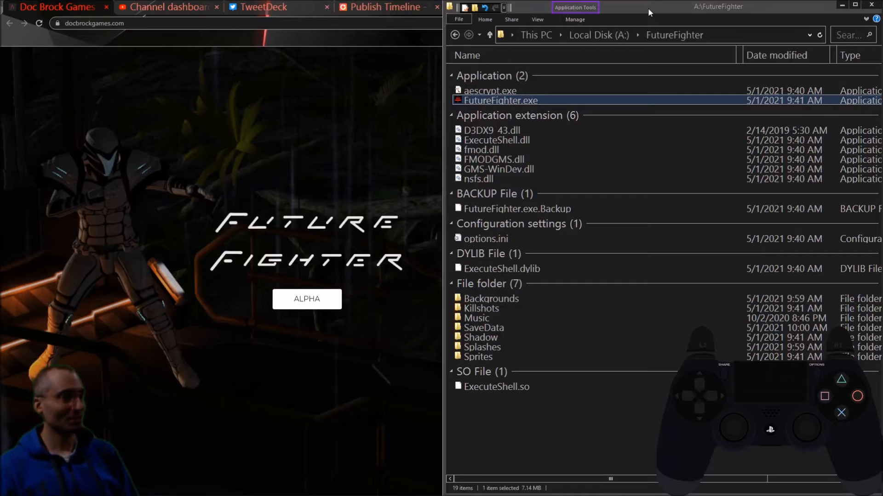
# - Launch FutureFighter.exe from the FutureFighter folder
pyautogui.doubleClick(498, 100)
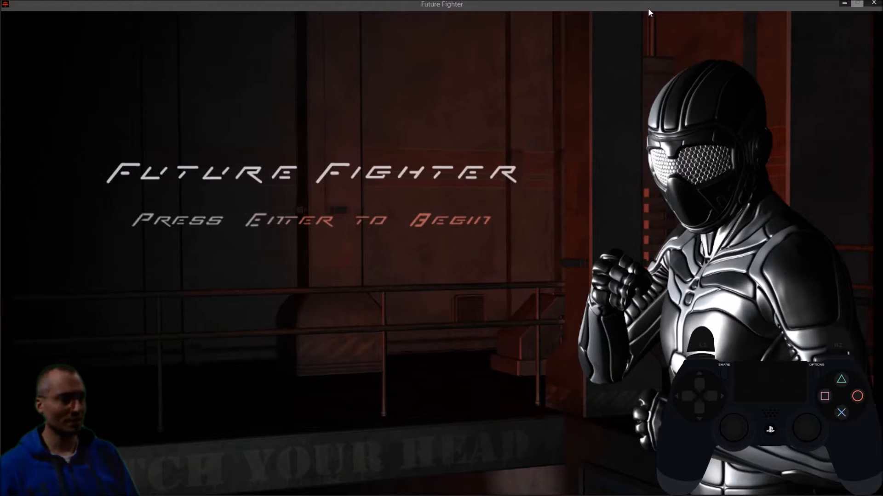
# - Start the game from the title screen and play until the scrAI debug popup appears
pyautogui.press('enter')
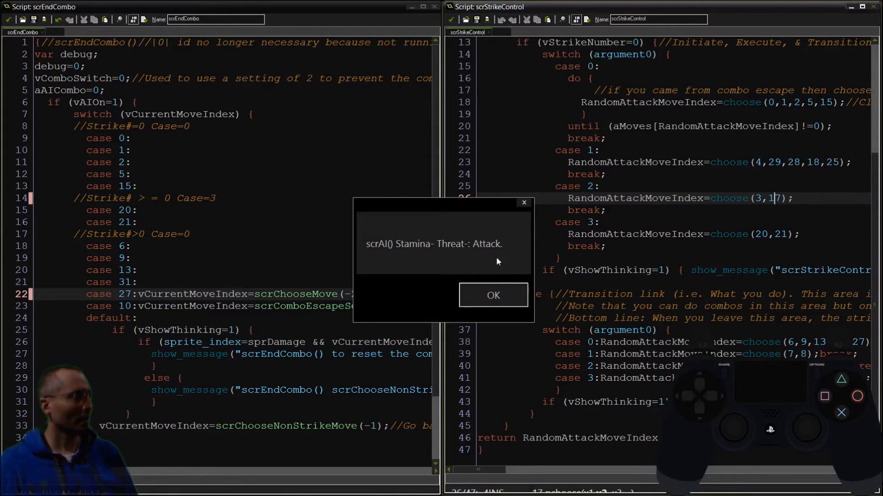
# - Dismiss the 'scrAI() Stamina- Threat-: Attack' debug message
pyautogui.click(493, 295)
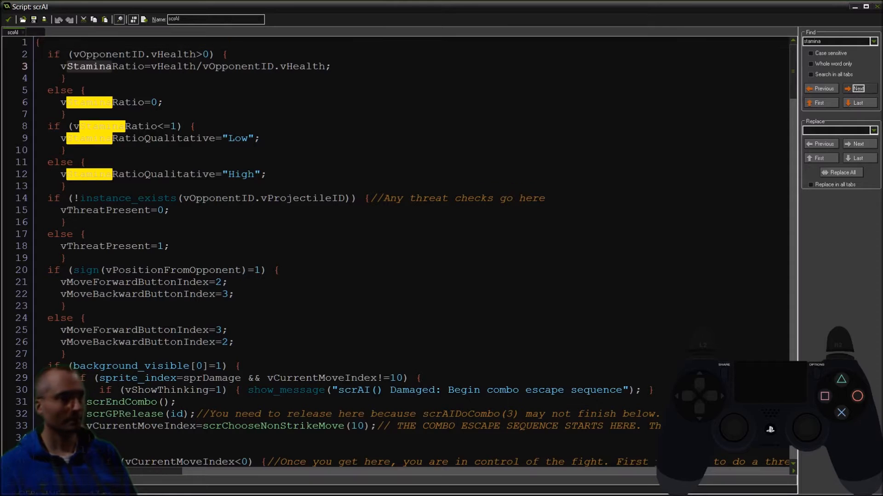
# - Jump to the next stamina match to reach the show_message lines 55 and 60
pyautogui.click(857, 88)
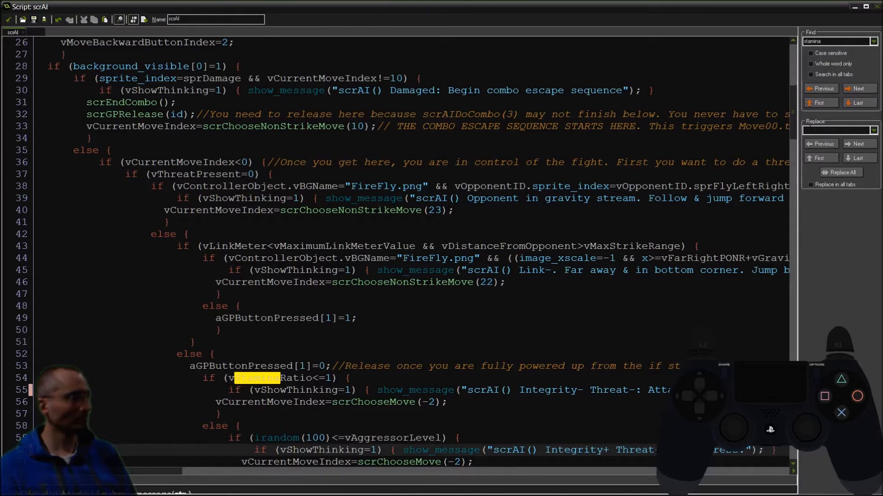
# - Reword the line 64 block message to 'Integrity+', then save and close scrAI
pyautogui.click(858, 89)
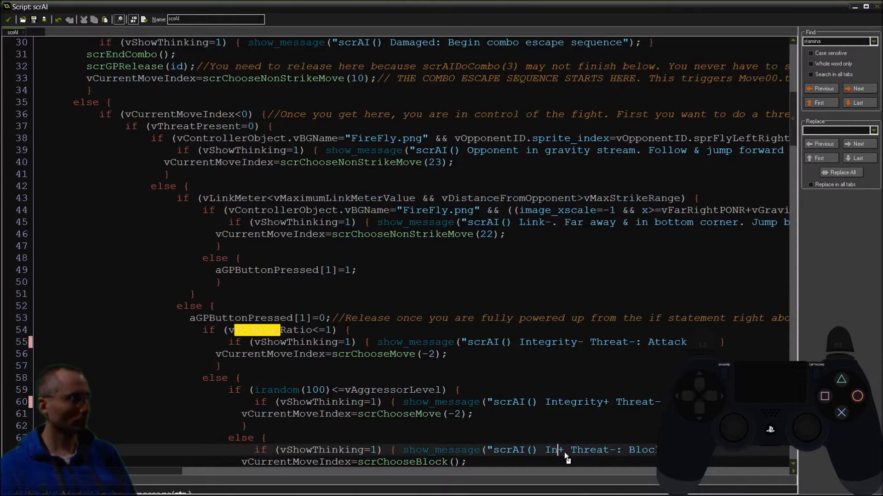
pyautogui.write('tegrity')
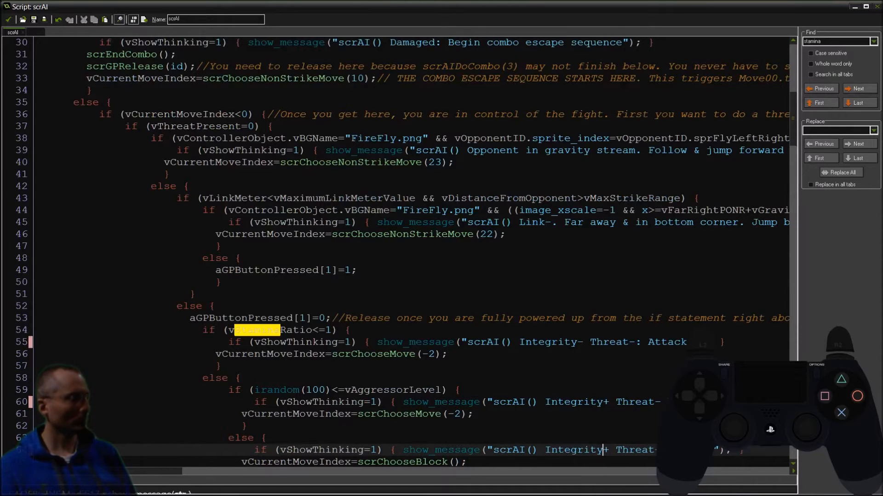
pyautogui.write('Inf')
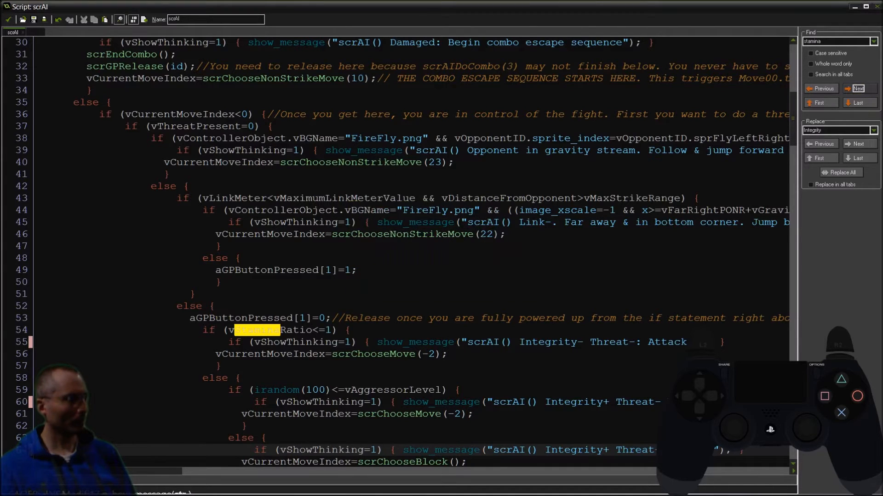
pyautogui.click(239, 257)
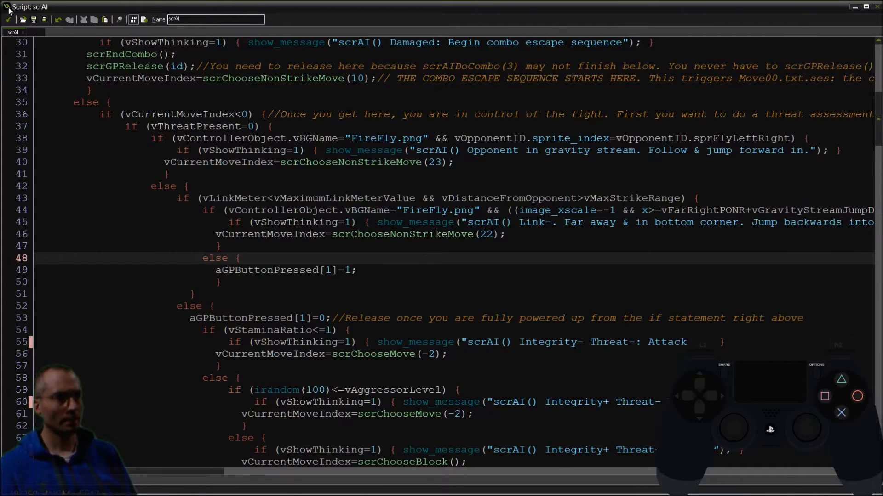
pyautogui.click(31, 32)
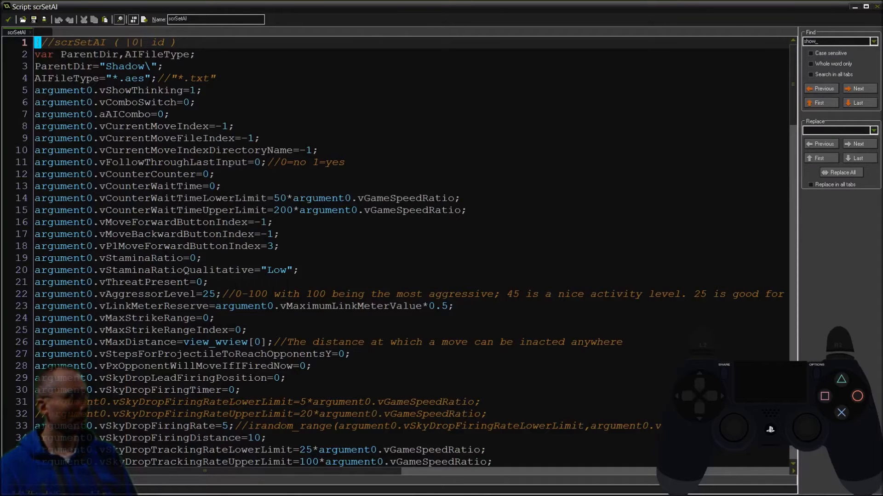
# - Search scrSetAI for 'show_' debug message calls
pyautogui.click(856, 88)
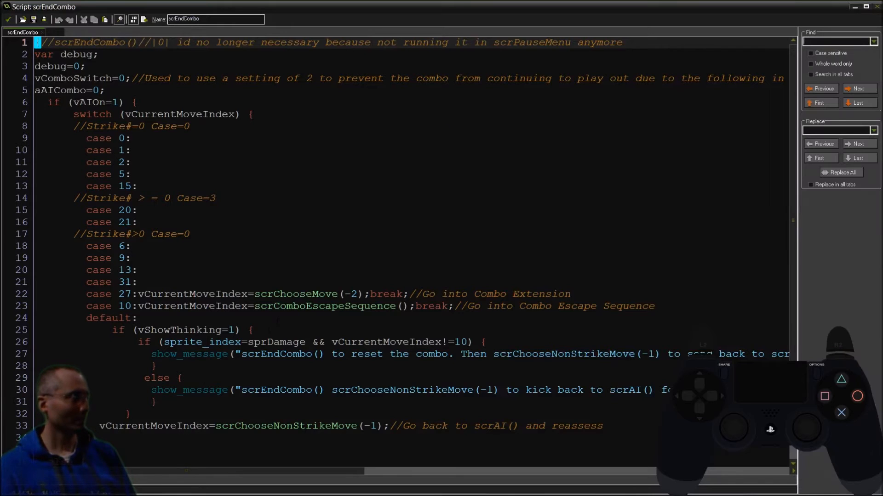
# - Search for 'stamina' in scrEndCombo and scrChooseMove, then move on to scrStrikeControl
pyautogui.write('stamina')
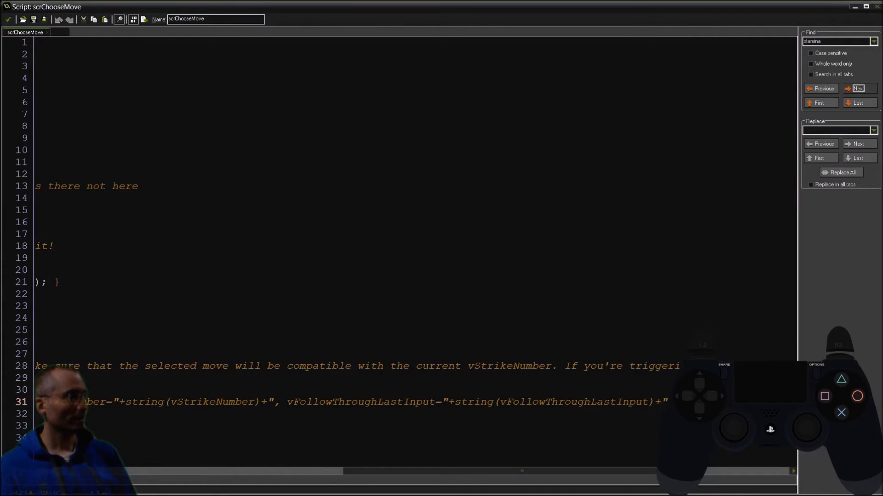
pyautogui.click(822, 89)
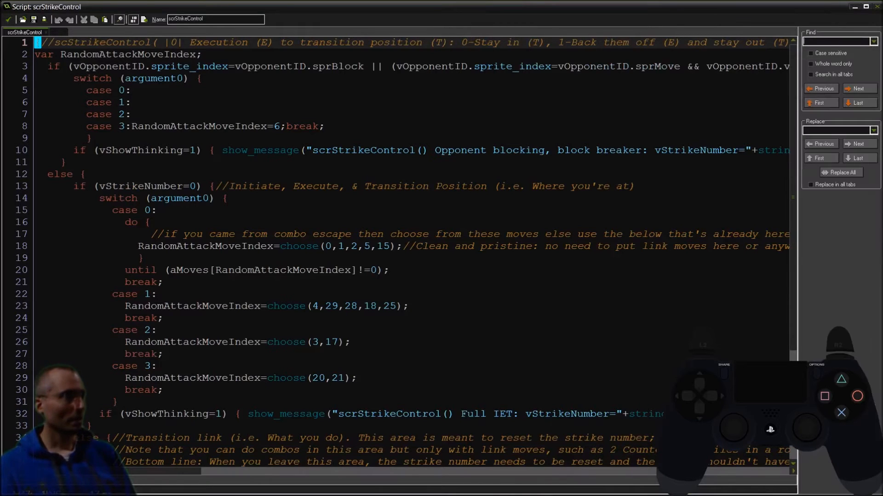
# - Step through scrStrikeControl's stamina matches until none remain, then search scrChooseBlock for 'stamina'
pyautogui.click(857, 88)
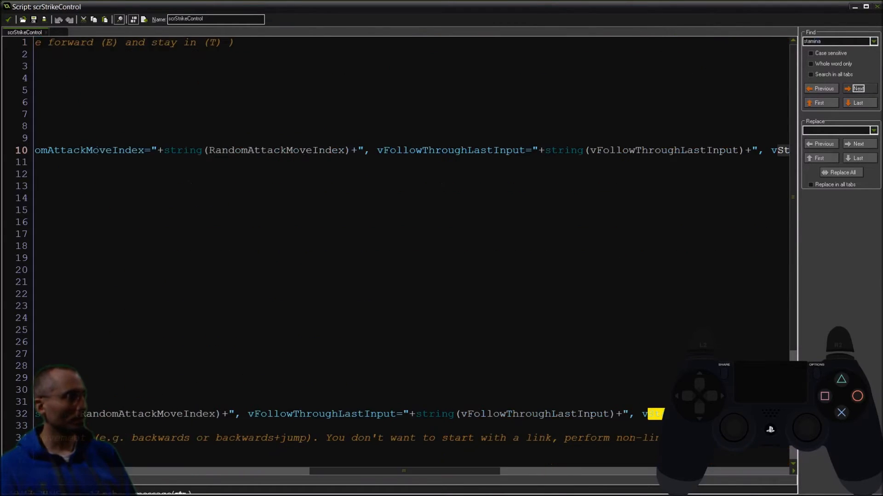
pyautogui.click(858, 88)
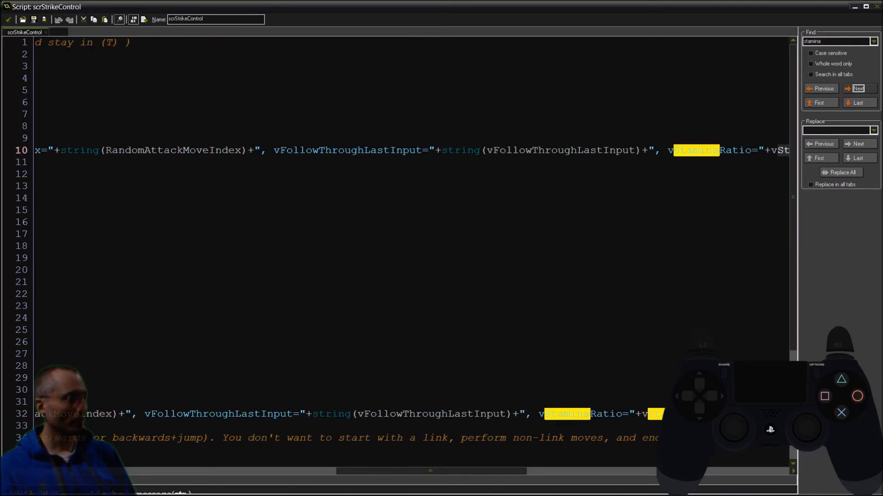
pyautogui.click(856, 88)
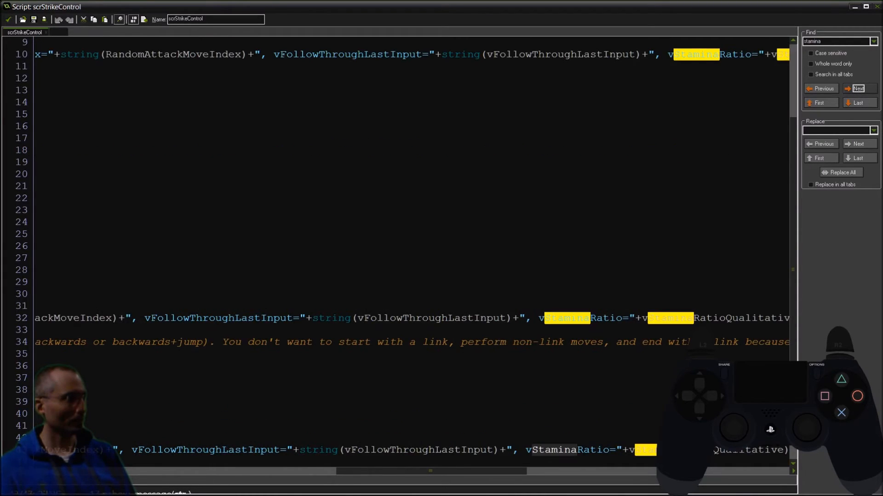
pyautogui.click(858, 88)
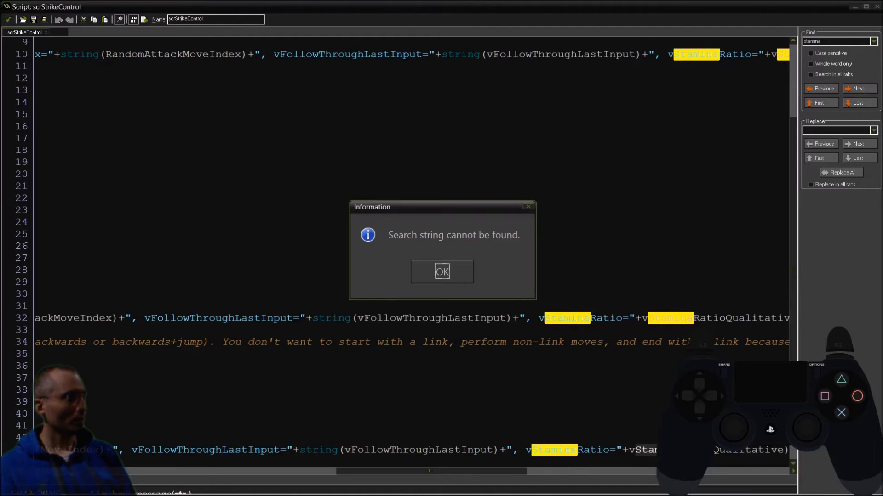
pyautogui.click(442, 271)
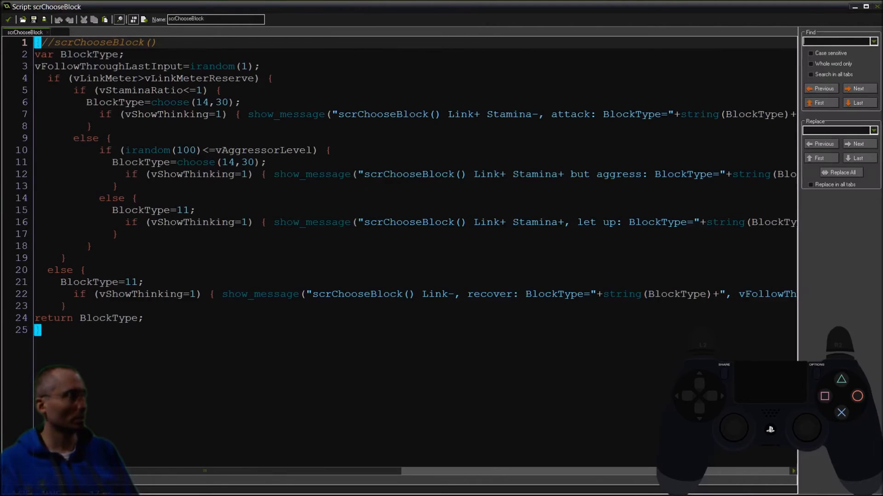
pyautogui.write('stamina')
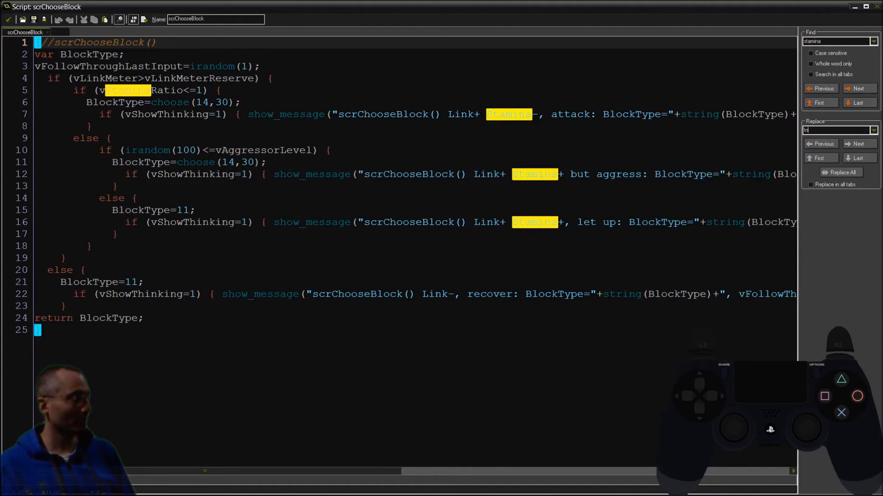
# - Replace 'Stamina' with 'Integrity' in scrChooseBlock's show_message debug strings
pyautogui.write('Integrity')
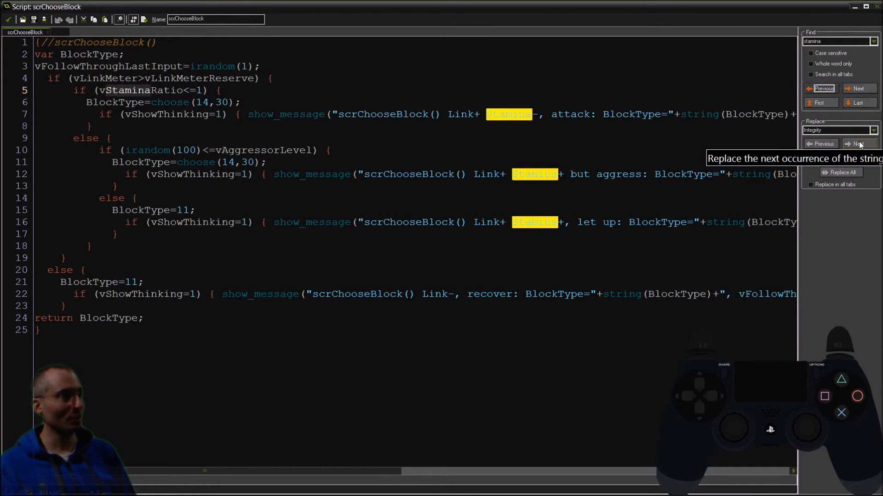
pyautogui.click(856, 143)
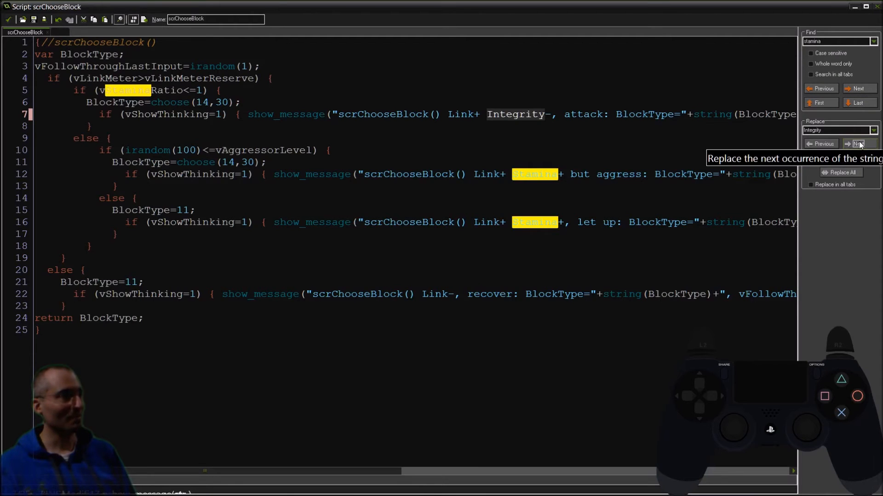
pyautogui.click(857, 144)
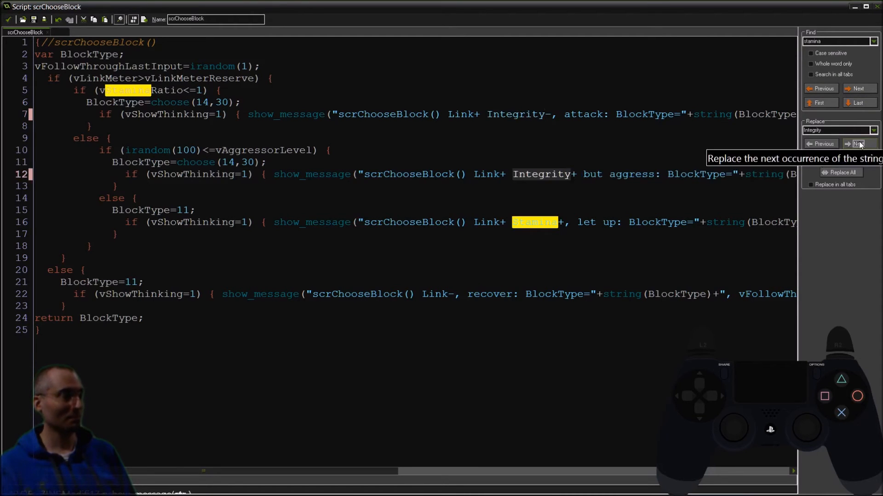
pyautogui.click(856, 143)
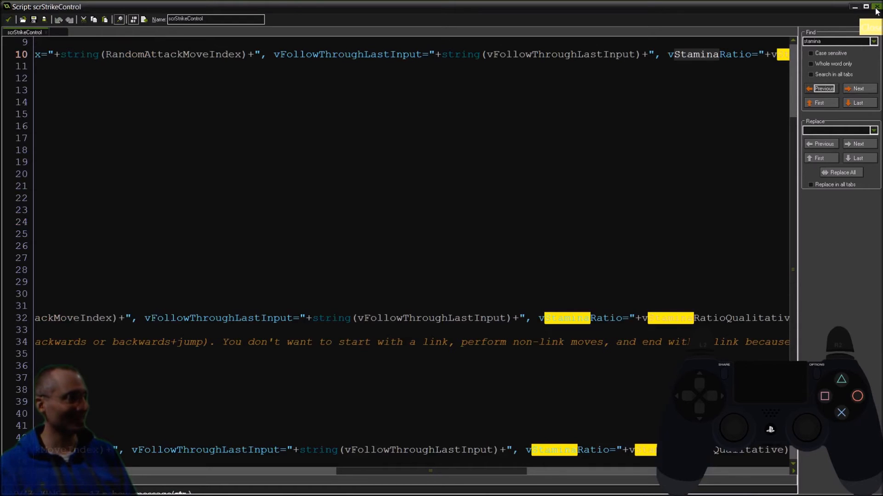
pyautogui.moveTo(704, 61)
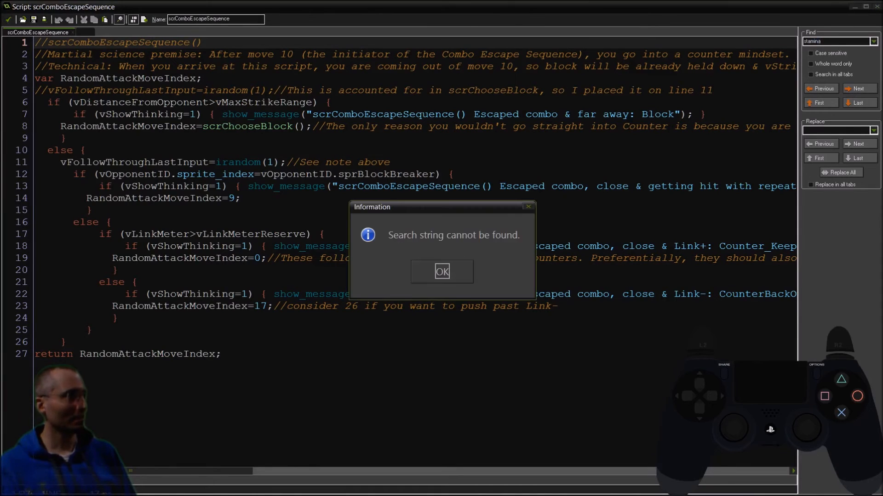
# - Confirm no stamina text remains in scrComboEscapeSequence, scrChooseNonStrikeMove and scrExecuteCombo
pyautogui.click(442, 271)
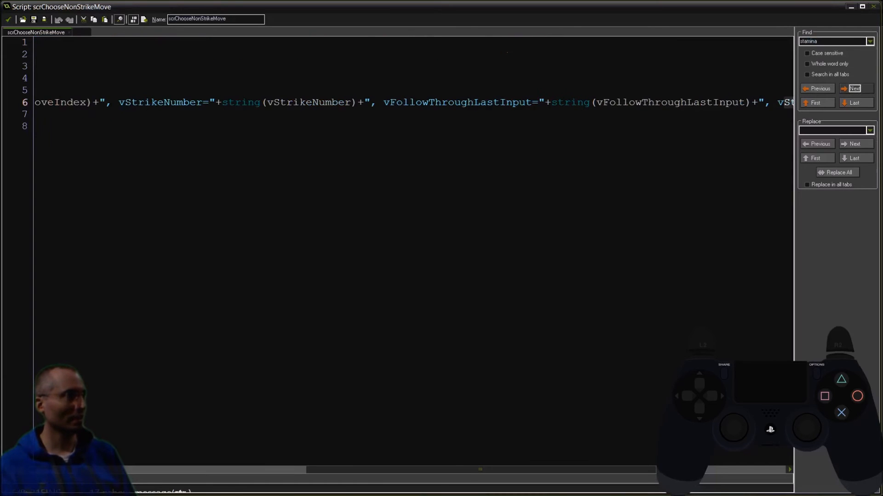
pyautogui.click(853, 88)
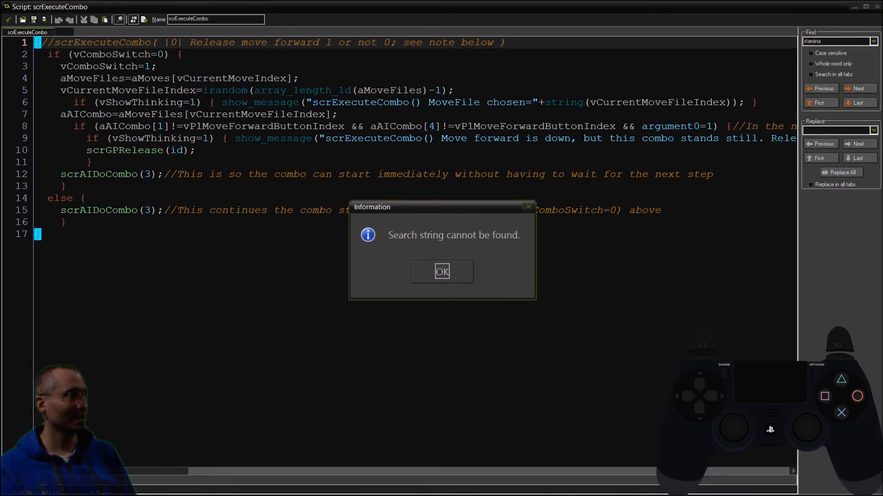
pyautogui.click(442, 271)
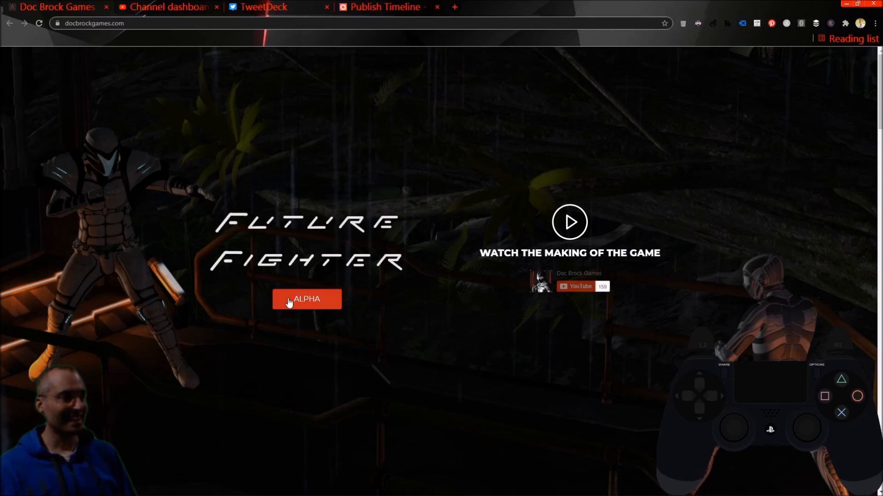
# - Scroll through the game, character and screenshot gallery sections, dismissing an enlarged gallery image, to reach Get Notified
pyautogui.scroll(-3)
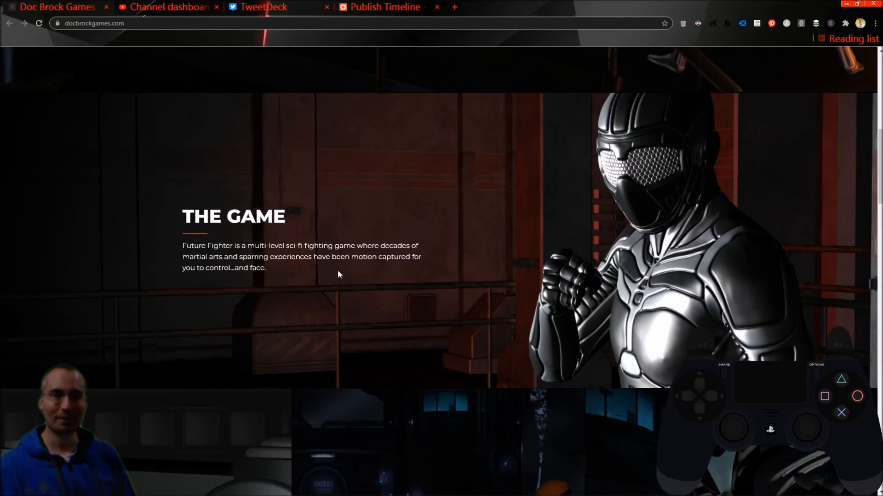
pyautogui.scroll(-3)
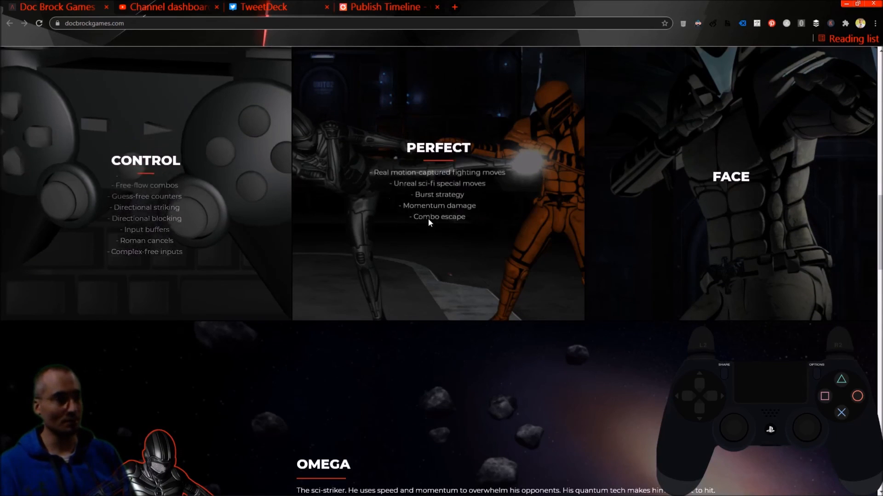
pyautogui.scroll(-3)
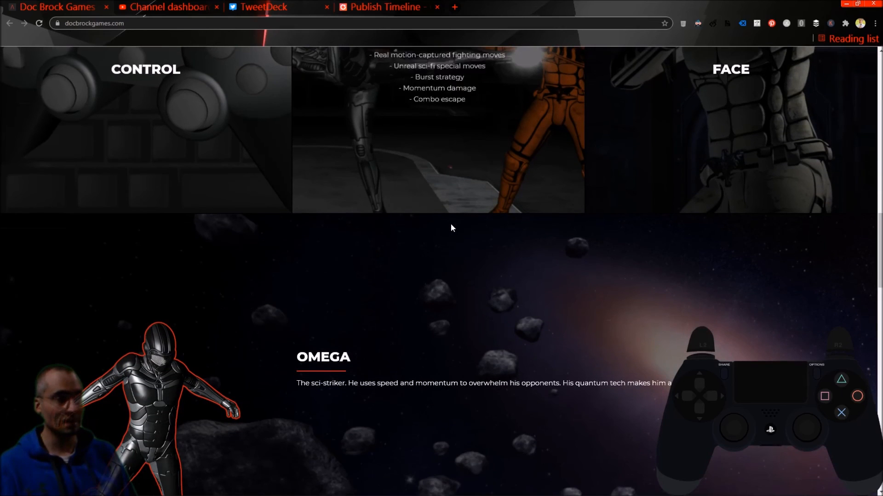
pyautogui.scroll(-3)
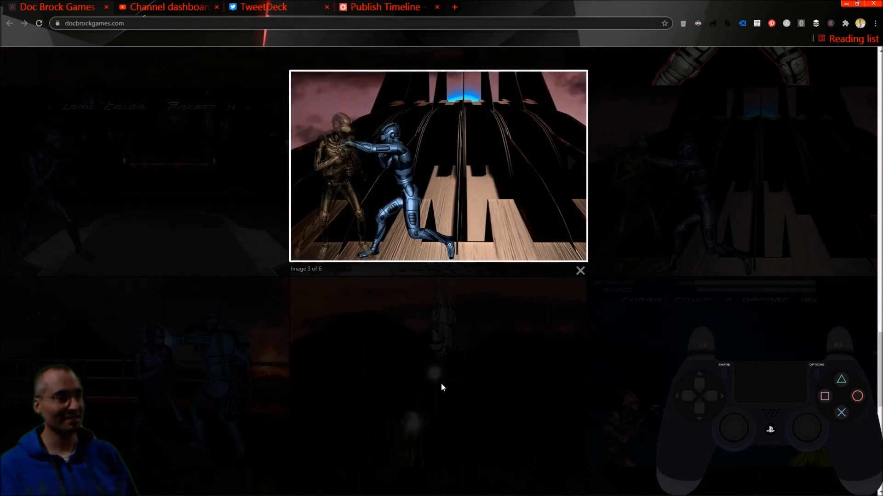
pyautogui.click(580, 270)
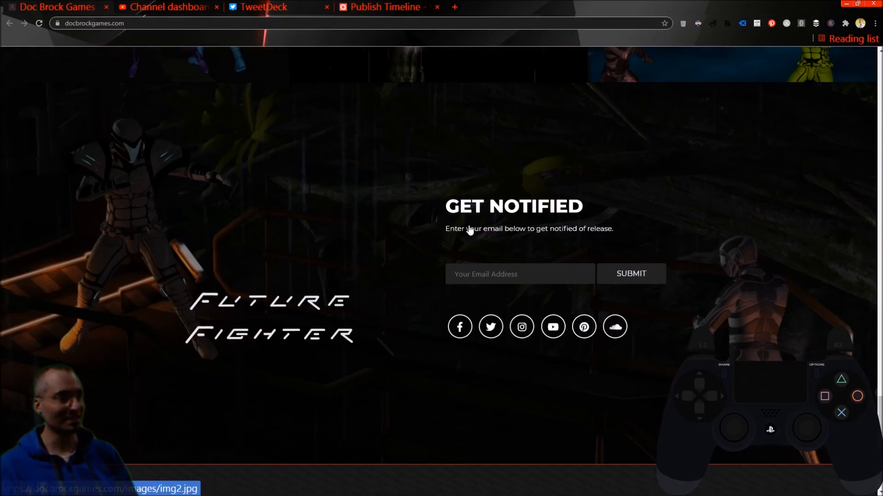
pyautogui.scroll(-3)
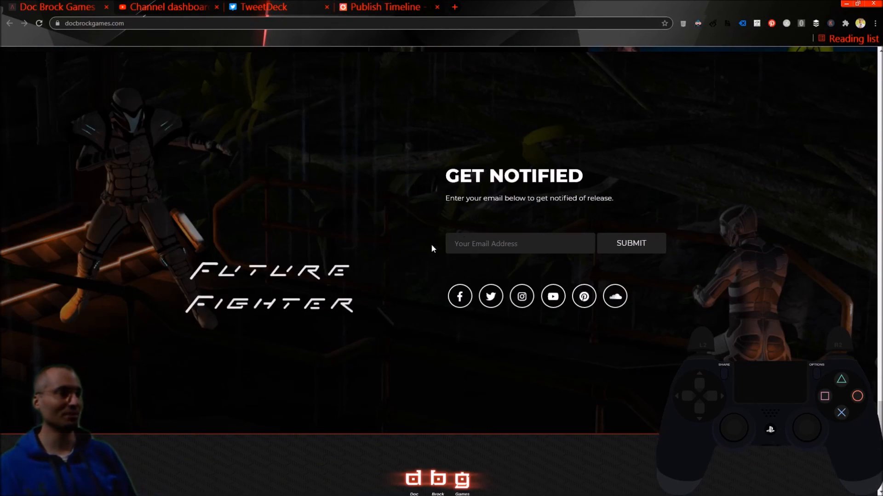
pyautogui.moveTo(410, 254)
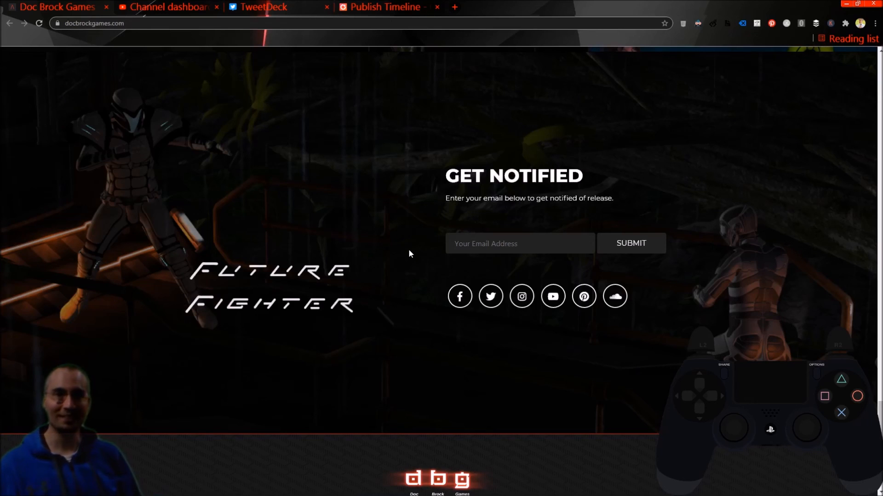